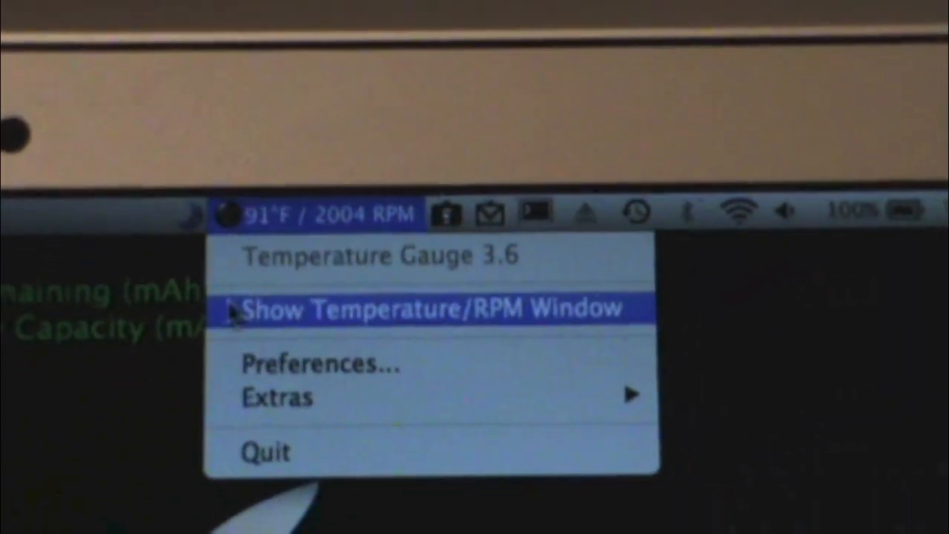
View the full sensor temperature list, then bring up the Preferences window from the menu
click(432, 308)
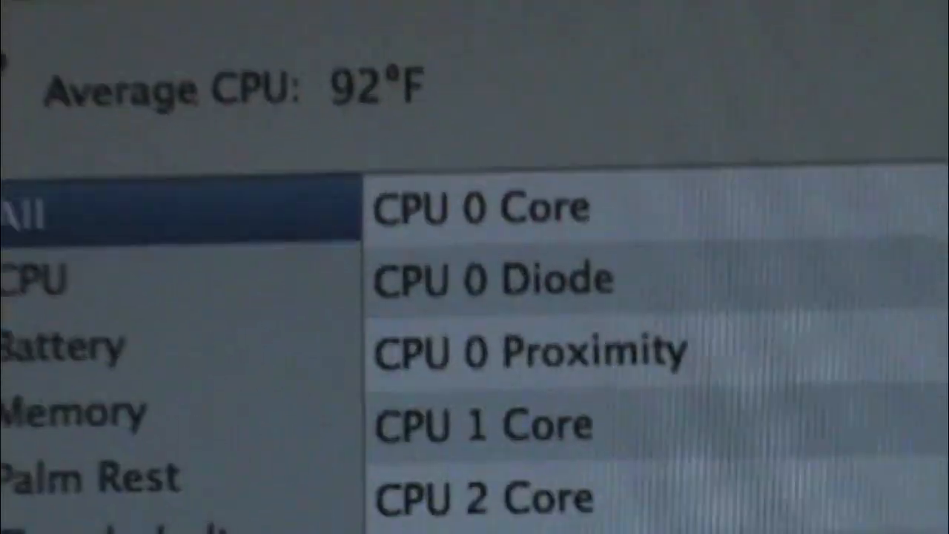
scroll(down, 3)
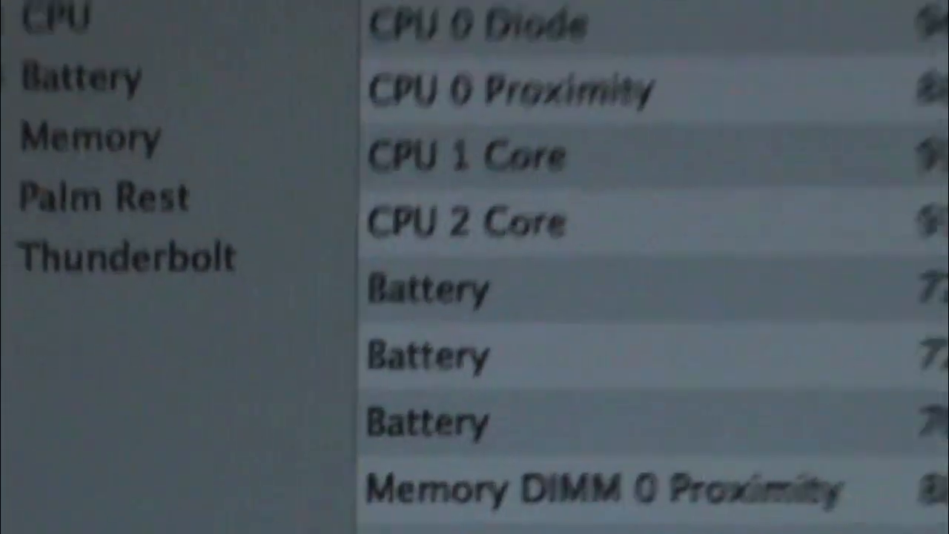
scroll(down, 3)
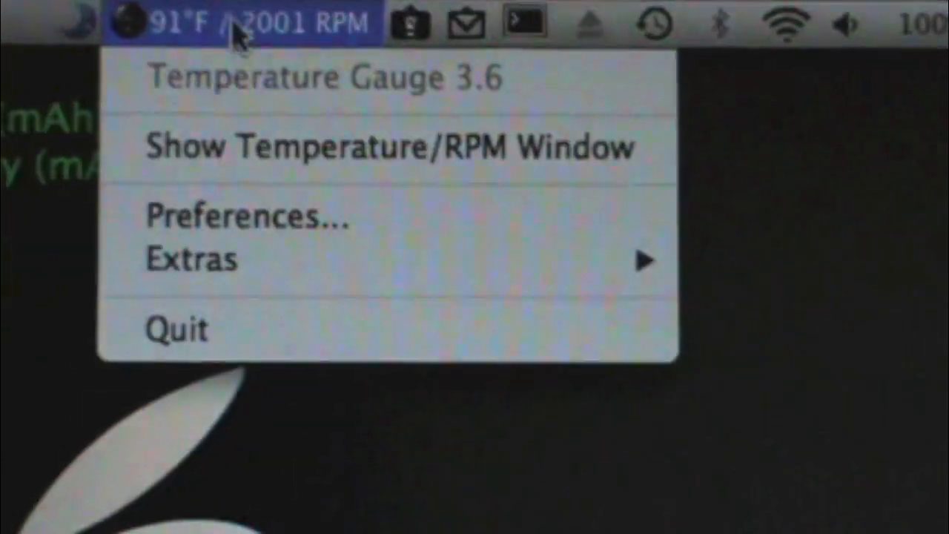
click(247, 216)
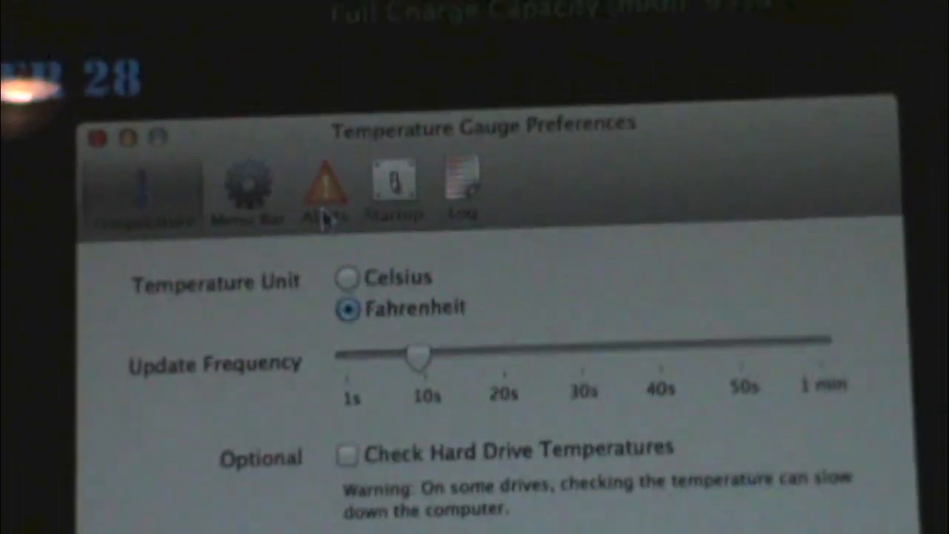
Review the Alerts limits (151°F area, 176°F computer), then view Startup: menu-only mode, launch at login
click(324, 189)
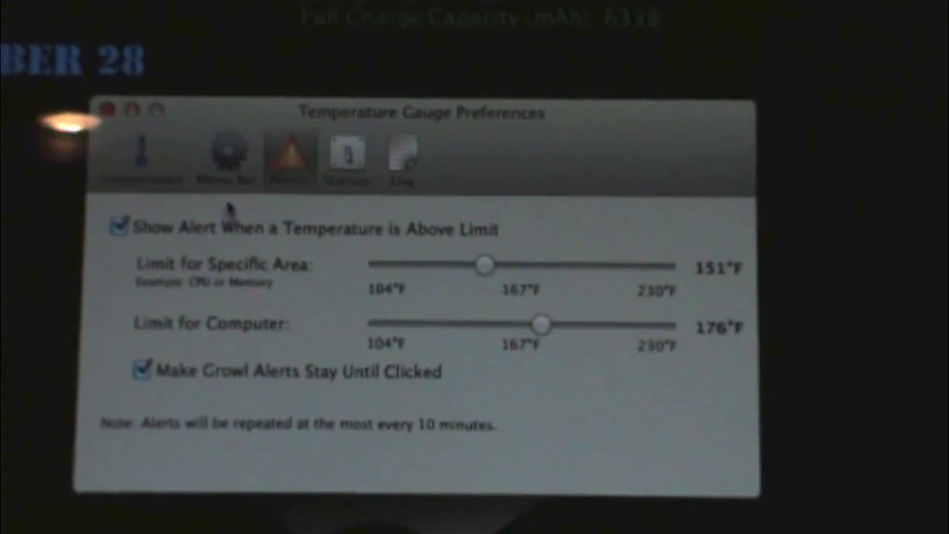
click(345, 152)
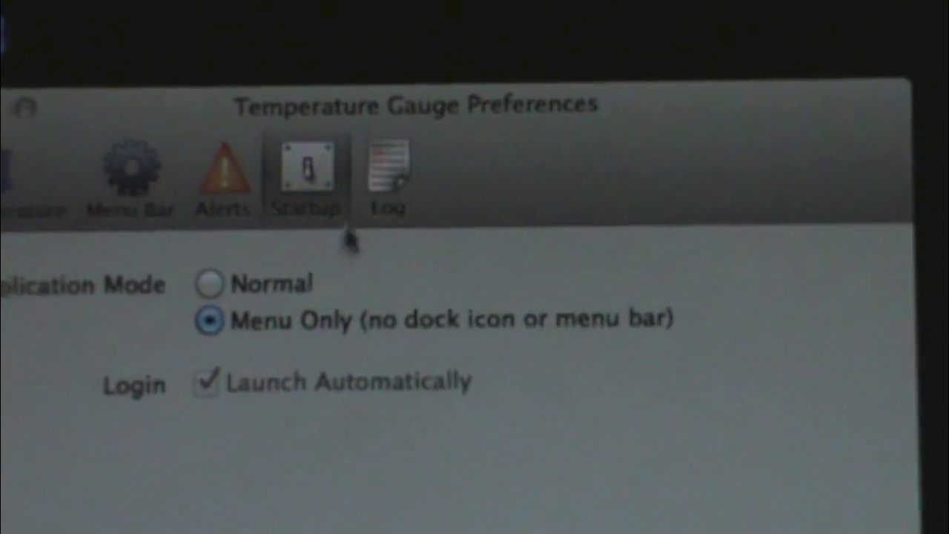
View the Log settings before closing Preferences, leaving the menu bar at 90°F / 2002 RPM
click(386, 171)
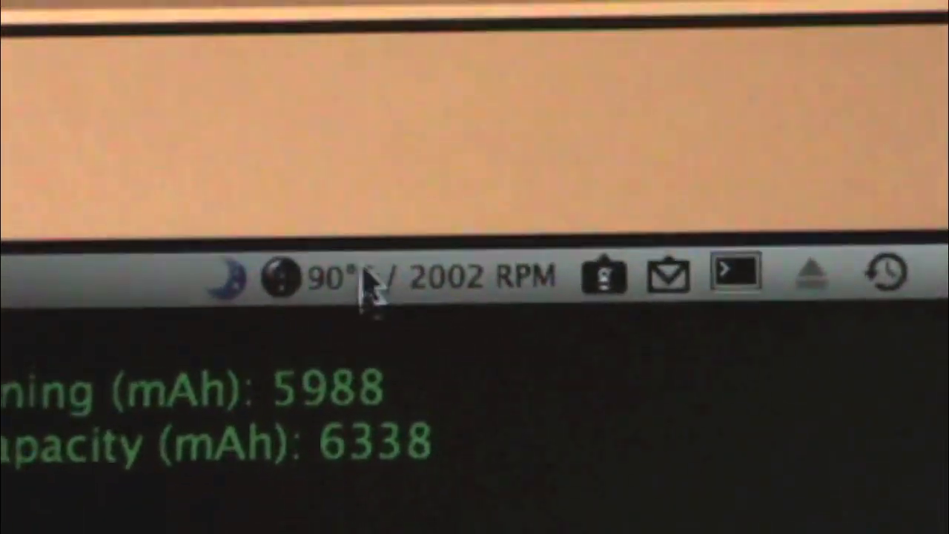
Reopen Preferences from the 90°F / 2002 RPM menu bar item, showing the logging options
click(371, 278)
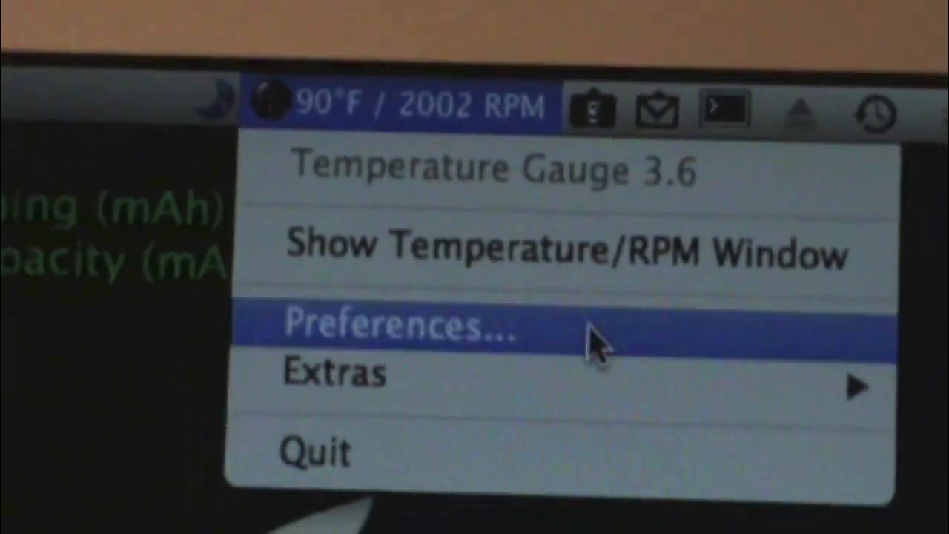
click(393, 326)
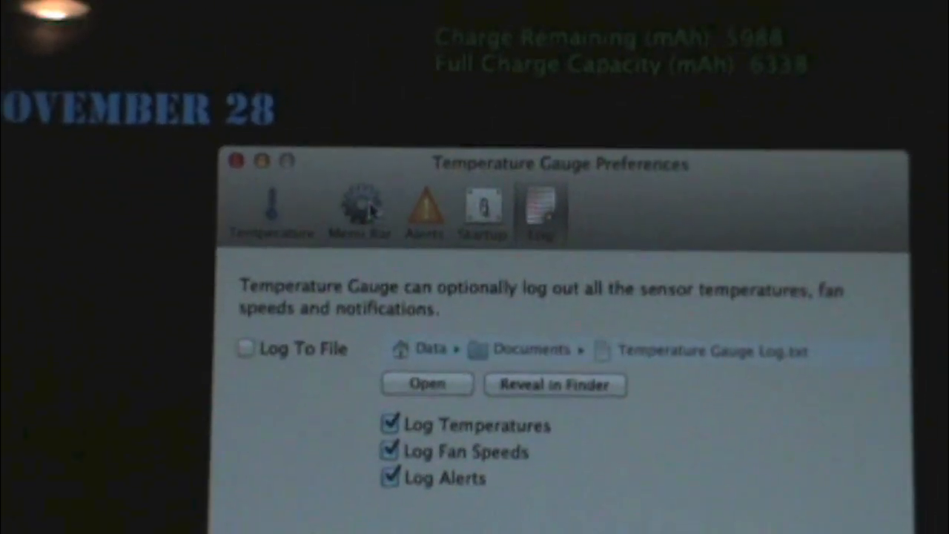
Set the Menu Bar display to Average CPU Temperature and Average RPM fan speed
click(361, 211)
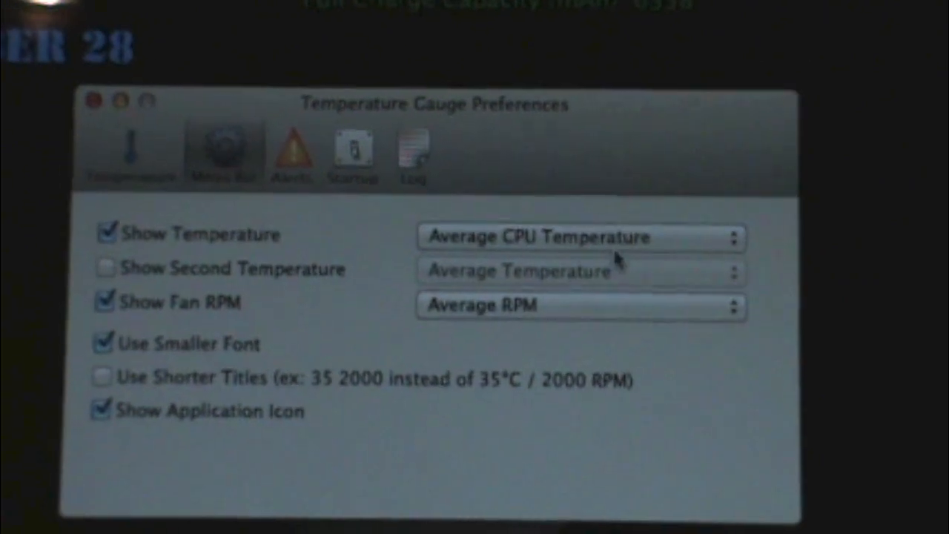
click(580, 237)
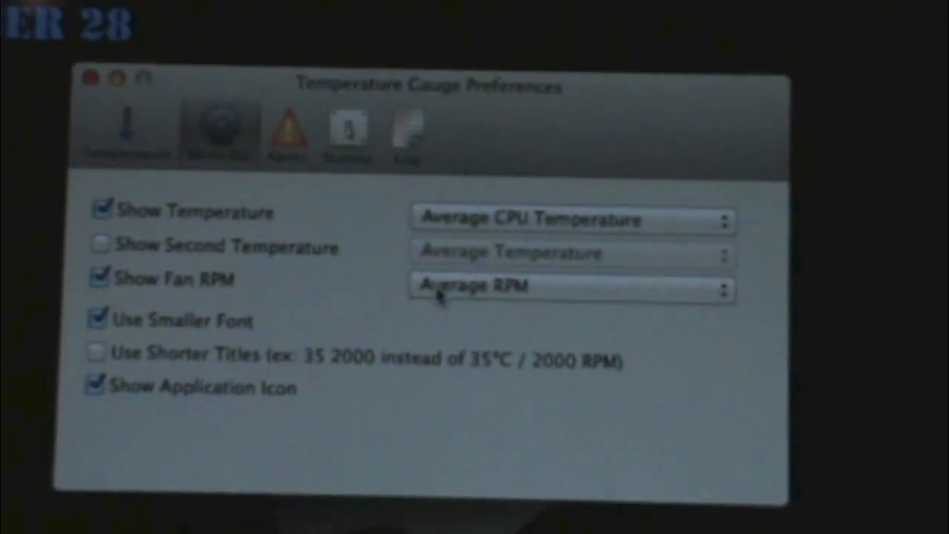
click(571, 287)
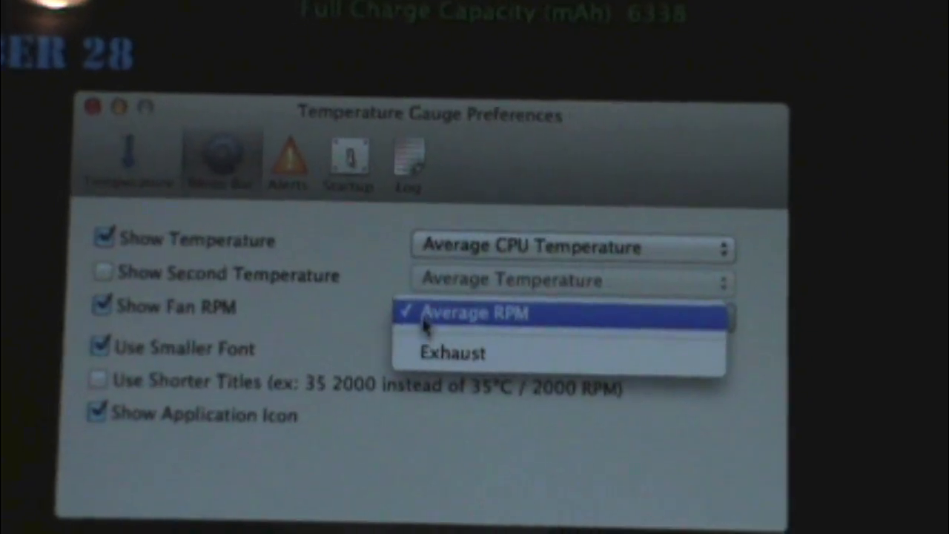